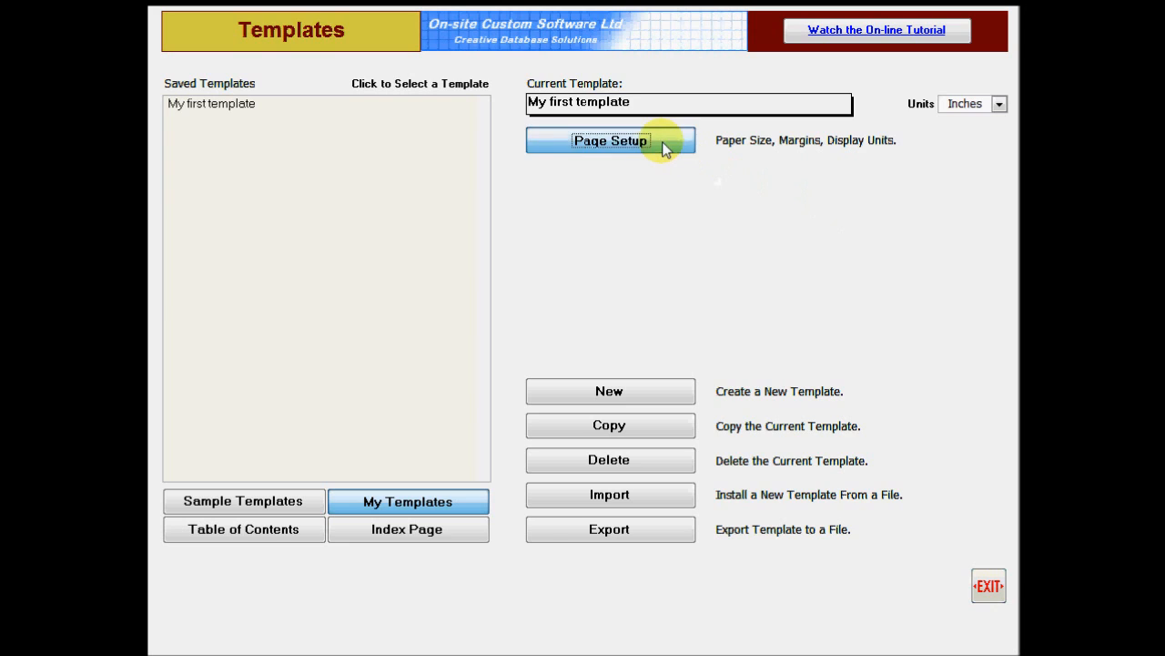
Step: Open Page Setup for the selected 'My first template'
left_click(610, 140)
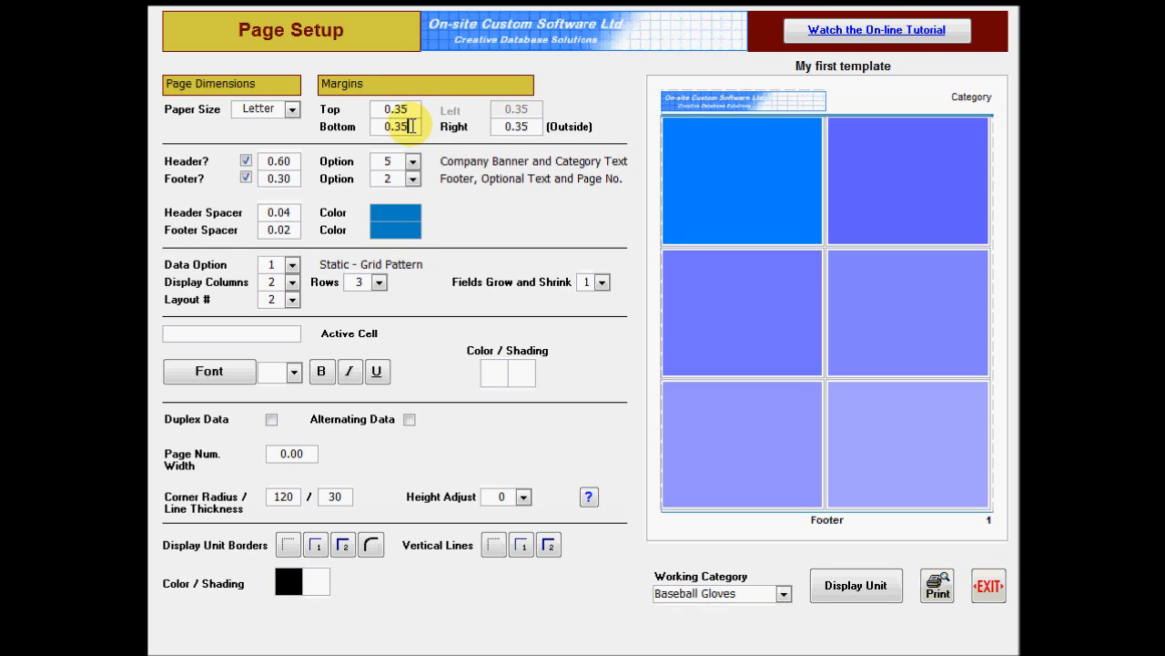
mouse_move(874, 542)
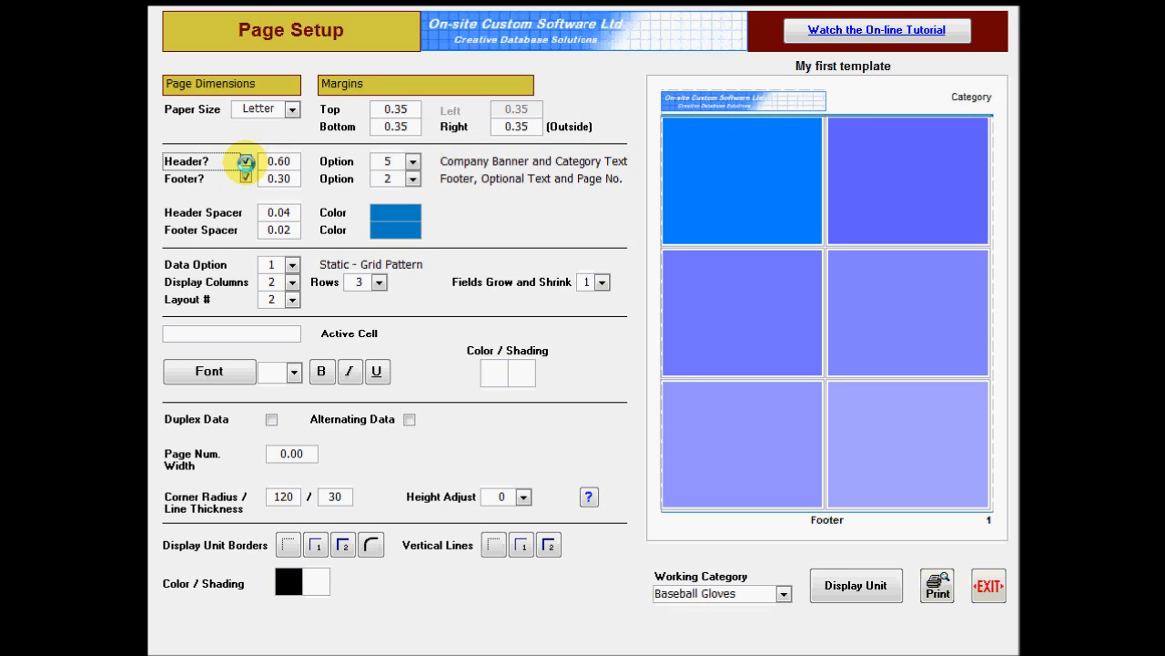
Step: Toggle the footer off and back on, then make the Category header 18 pt and bold
left_click(245, 178)
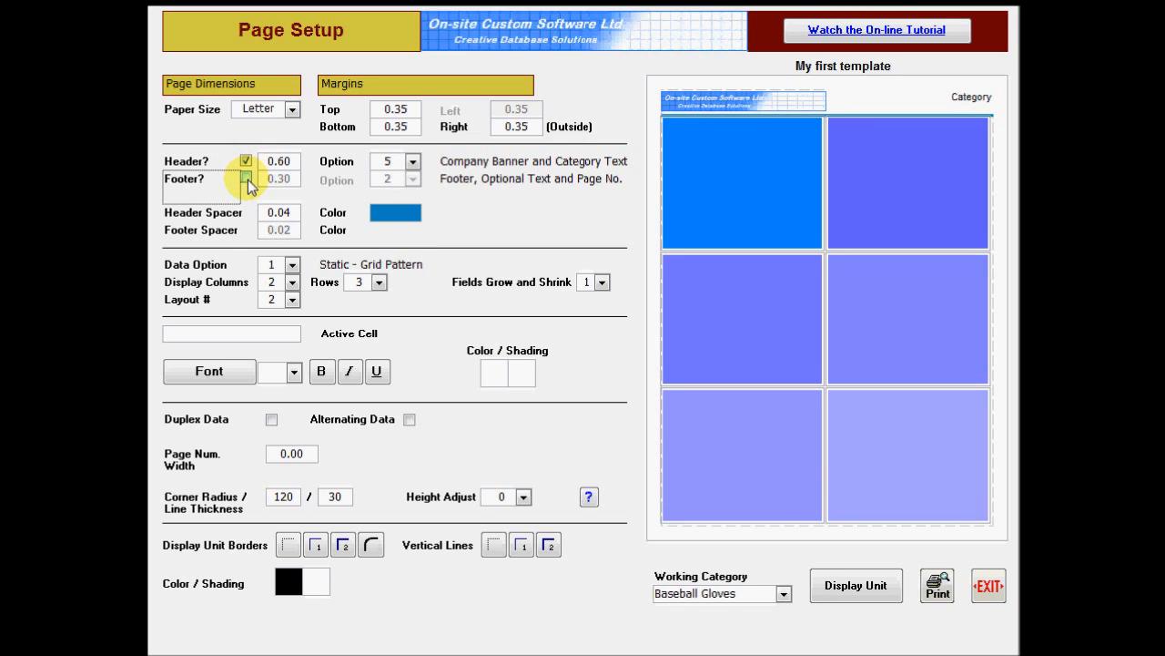
left_click(246, 179)
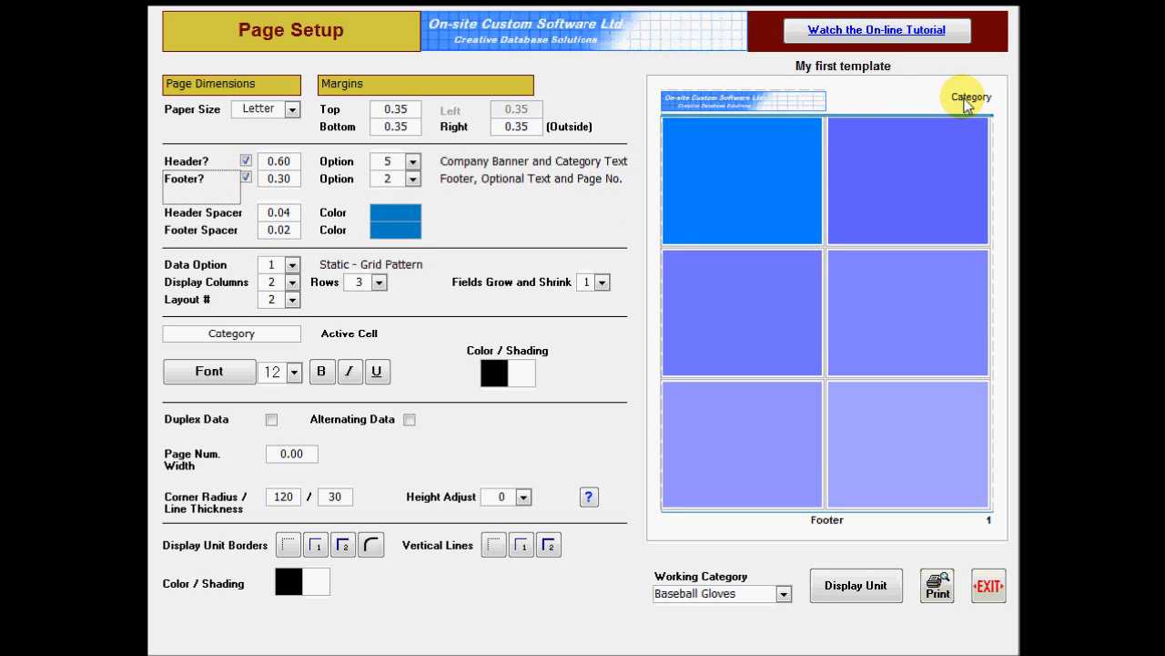
mouse_move(285, 338)
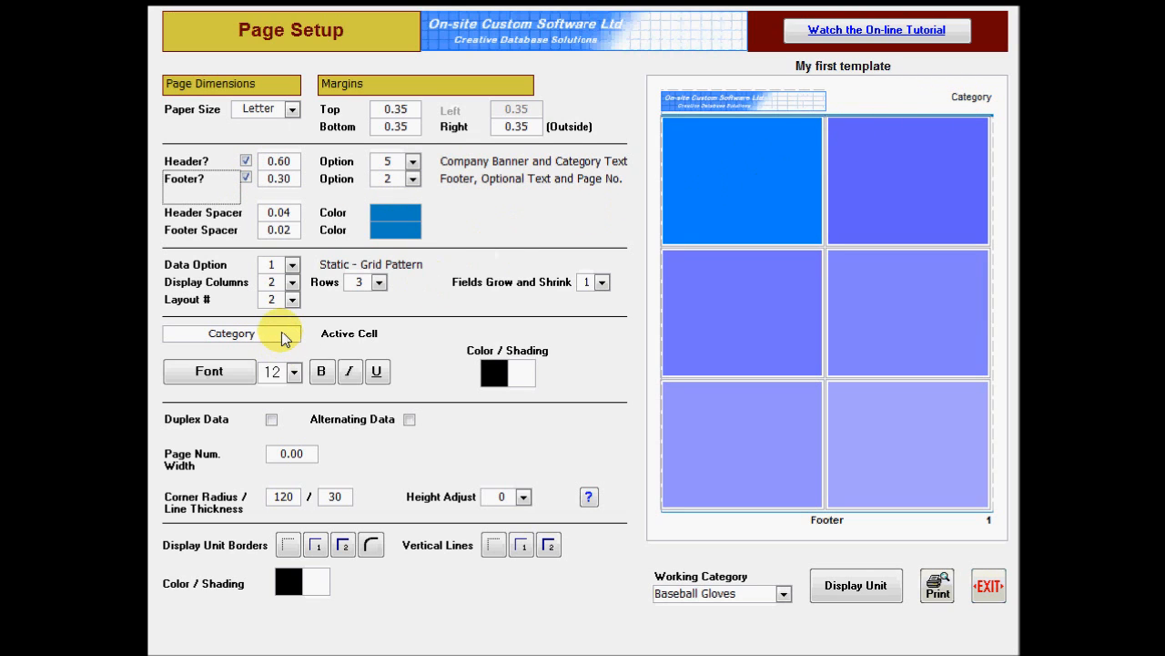
left_click(294, 371)
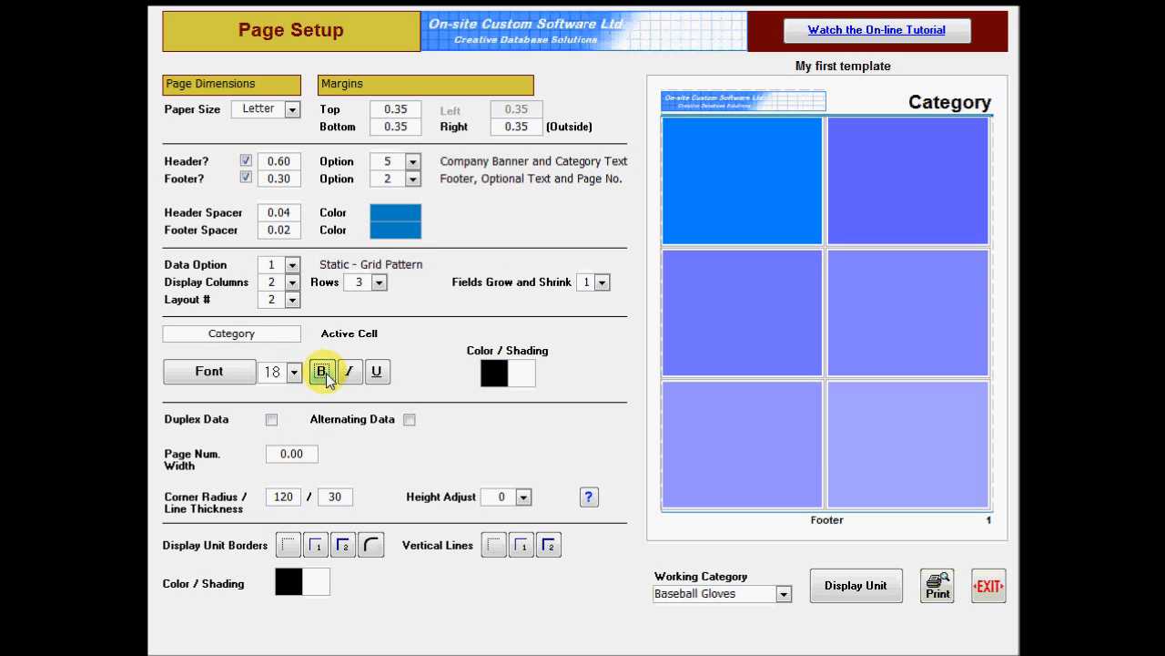
left_click(349, 372)
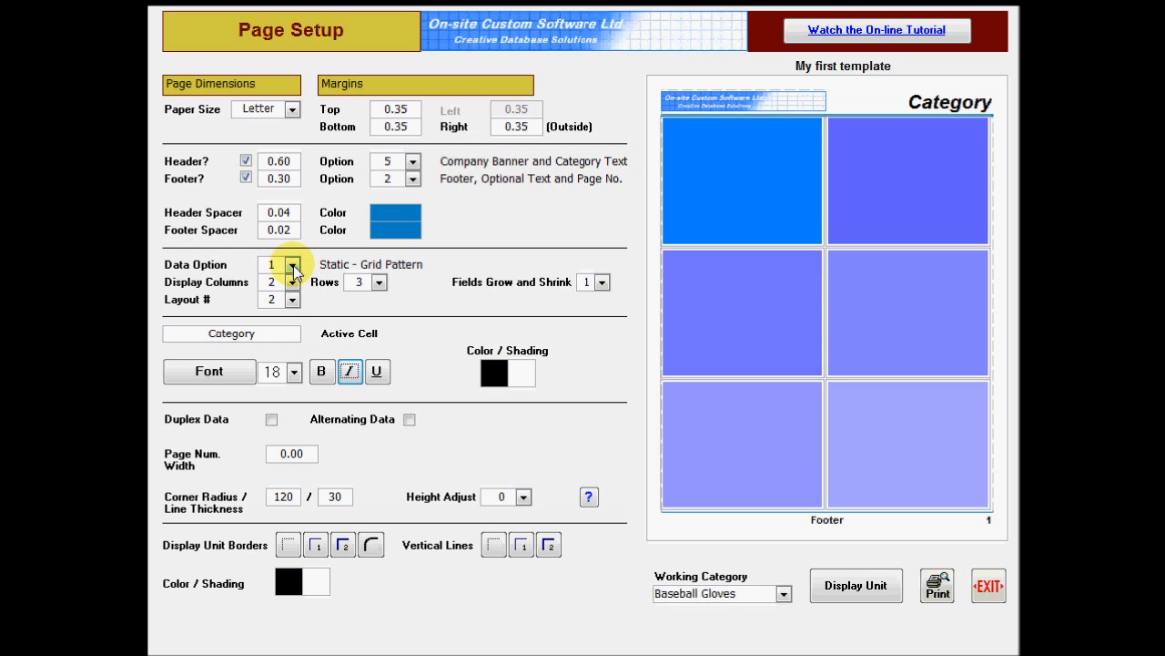
Step: Try the dynamic grow-to-fit option, then a static grid three columns wide
left_click(292, 264)
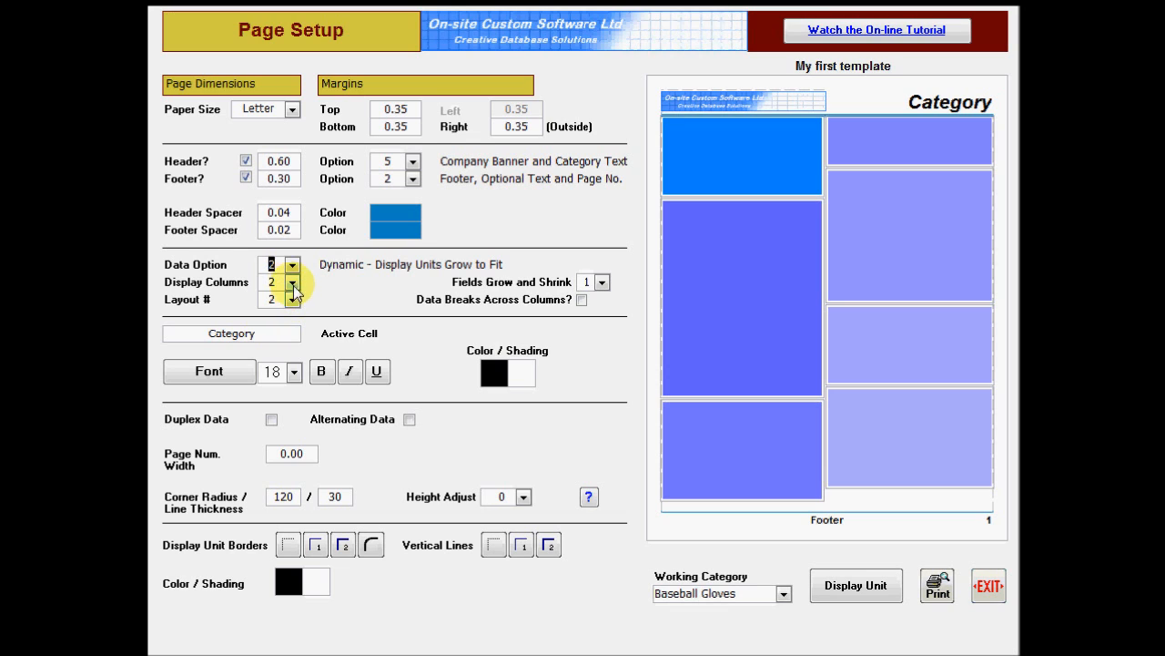
left_click(291, 265)
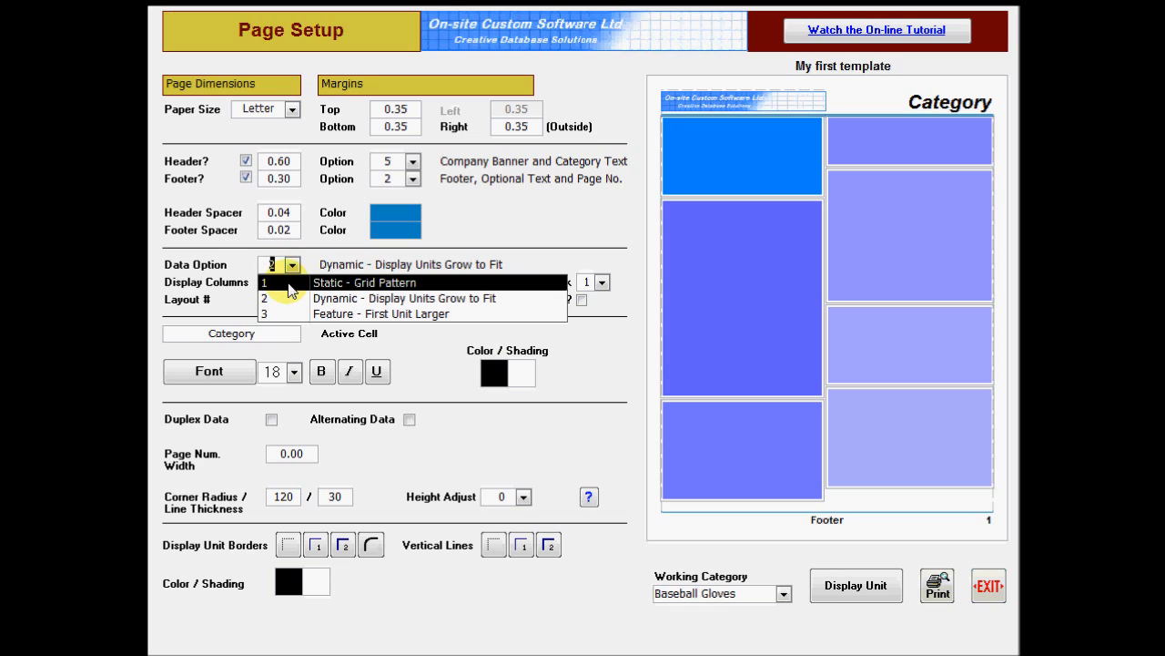
left_click(365, 282)
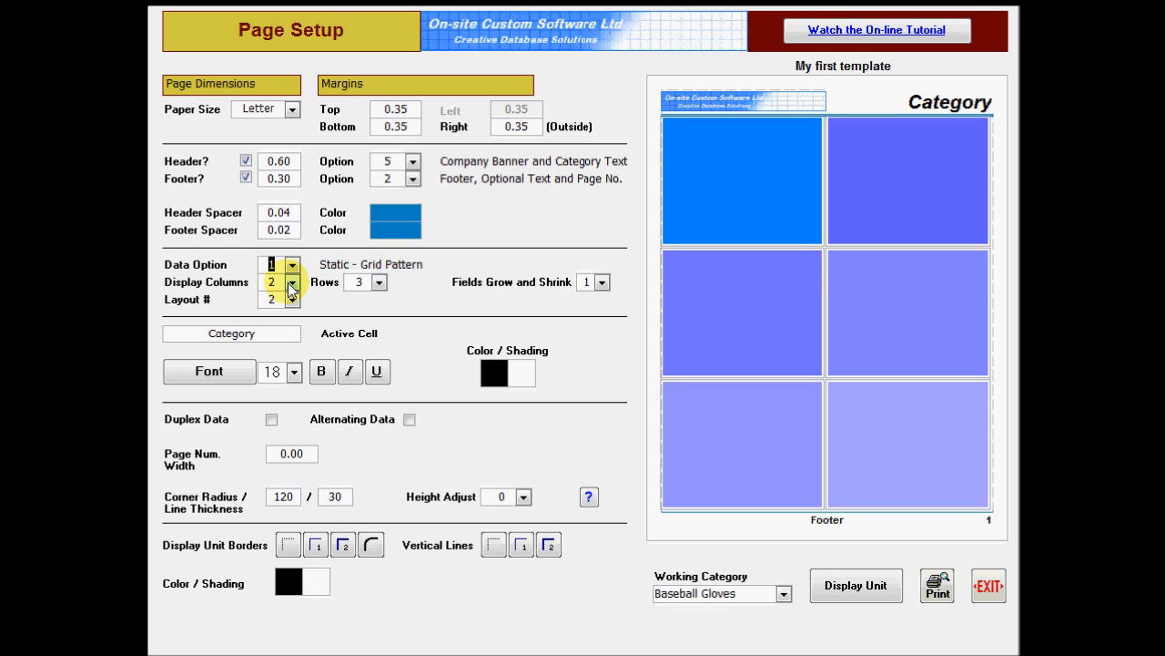
left_click(293, 283)
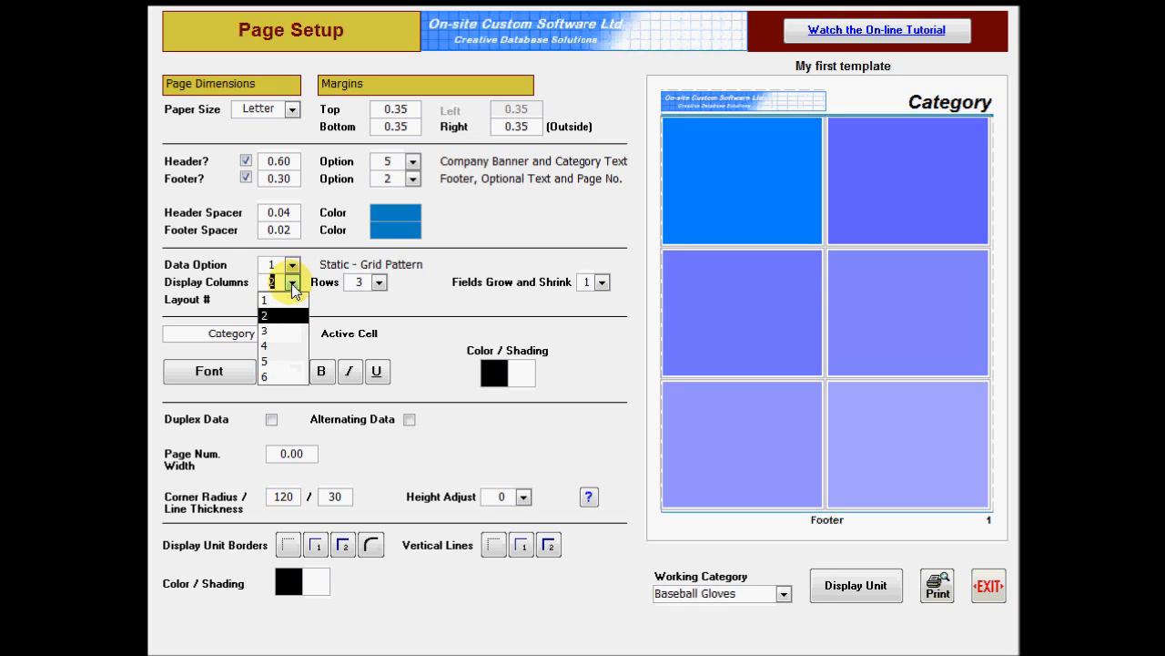
left_click(263, 332)
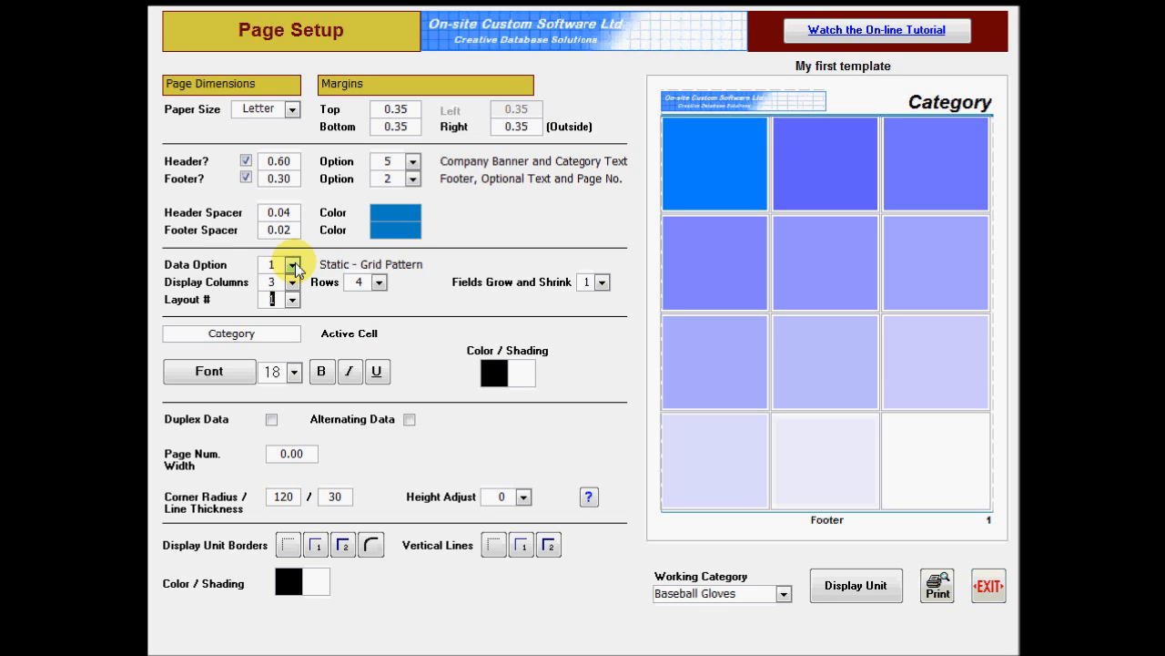
Step: Use dynamic grow-to-fit units in two columns, ordered across then down
left_click(292, 265)
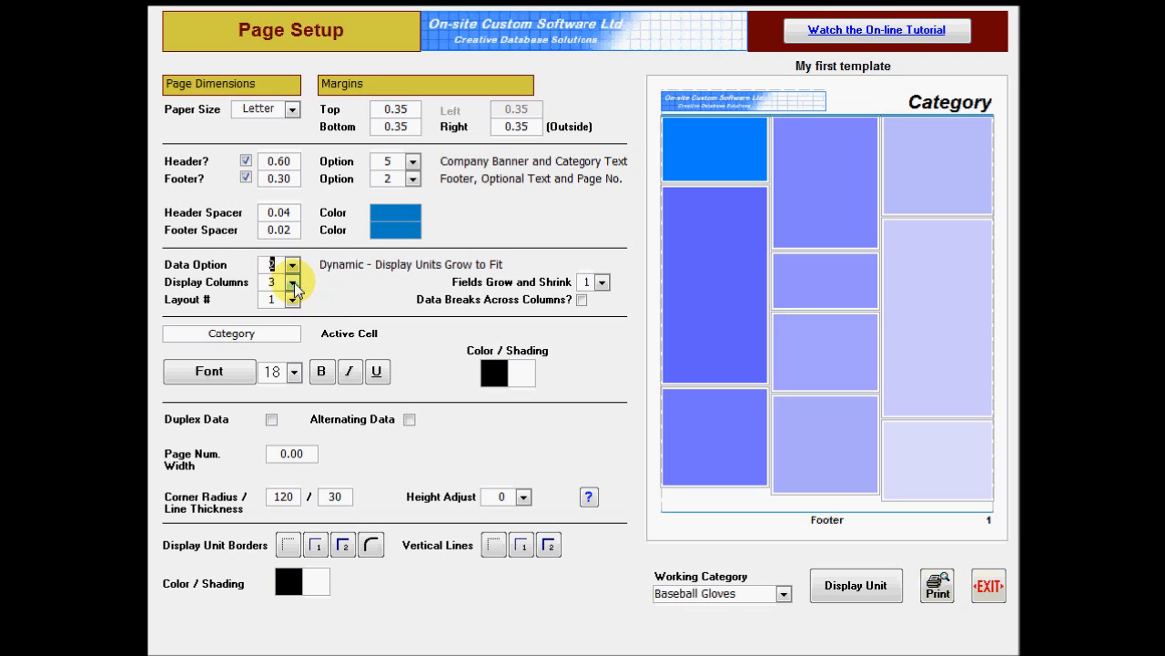
left_click(293, 281)
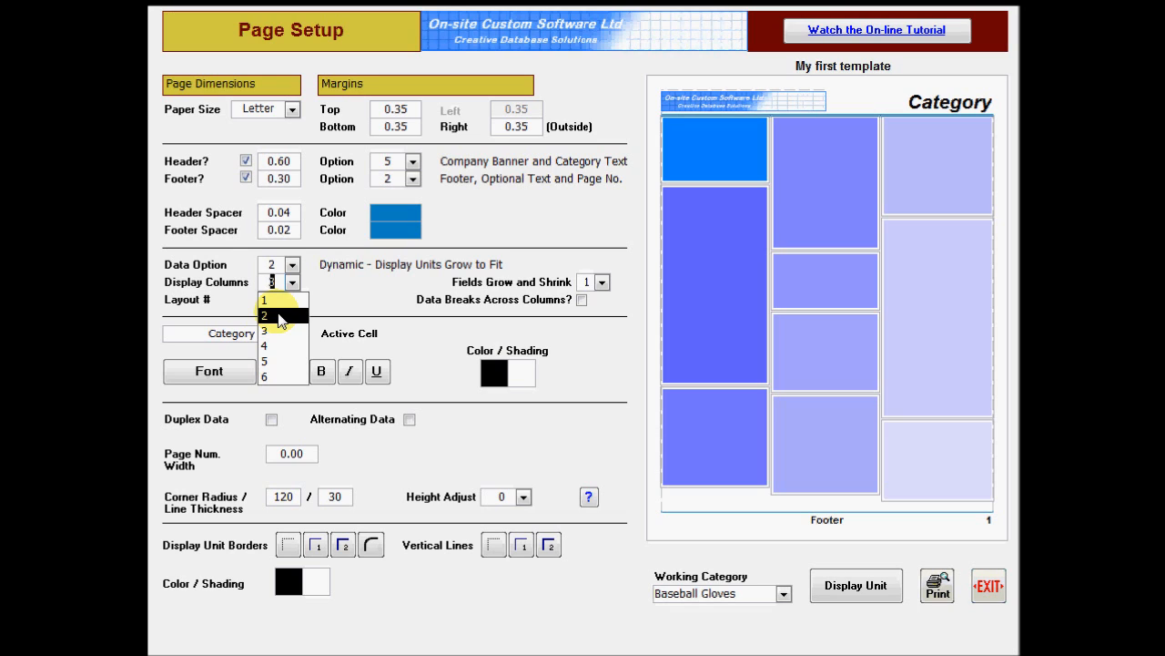
left_click(283, 299)
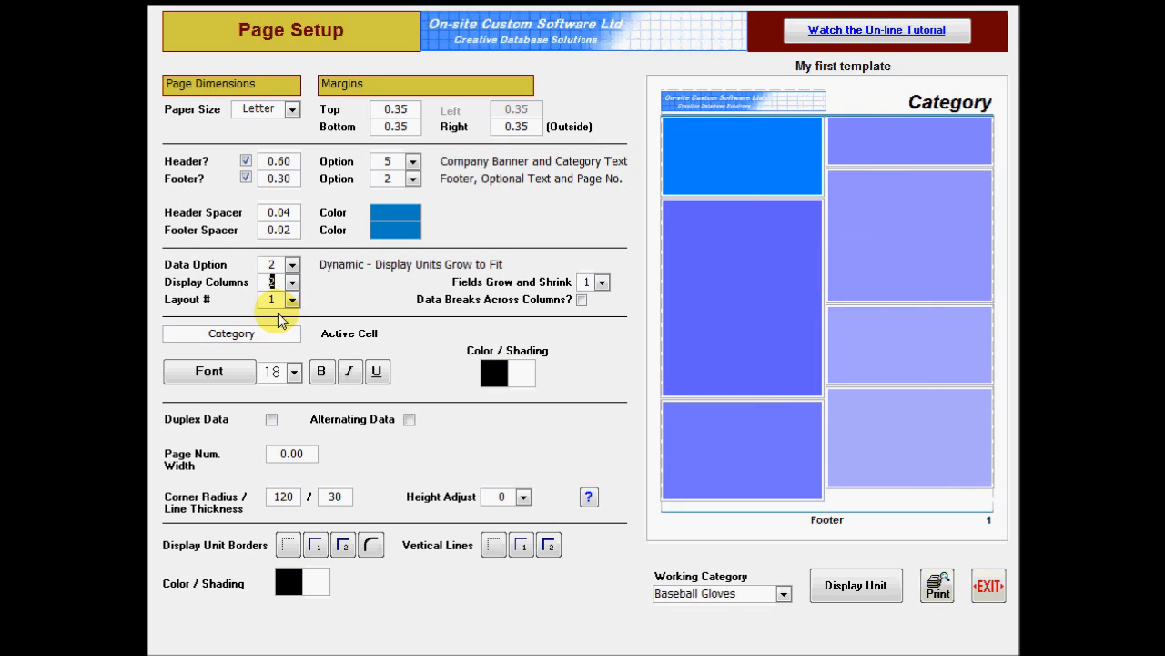
left_click(292, 300)
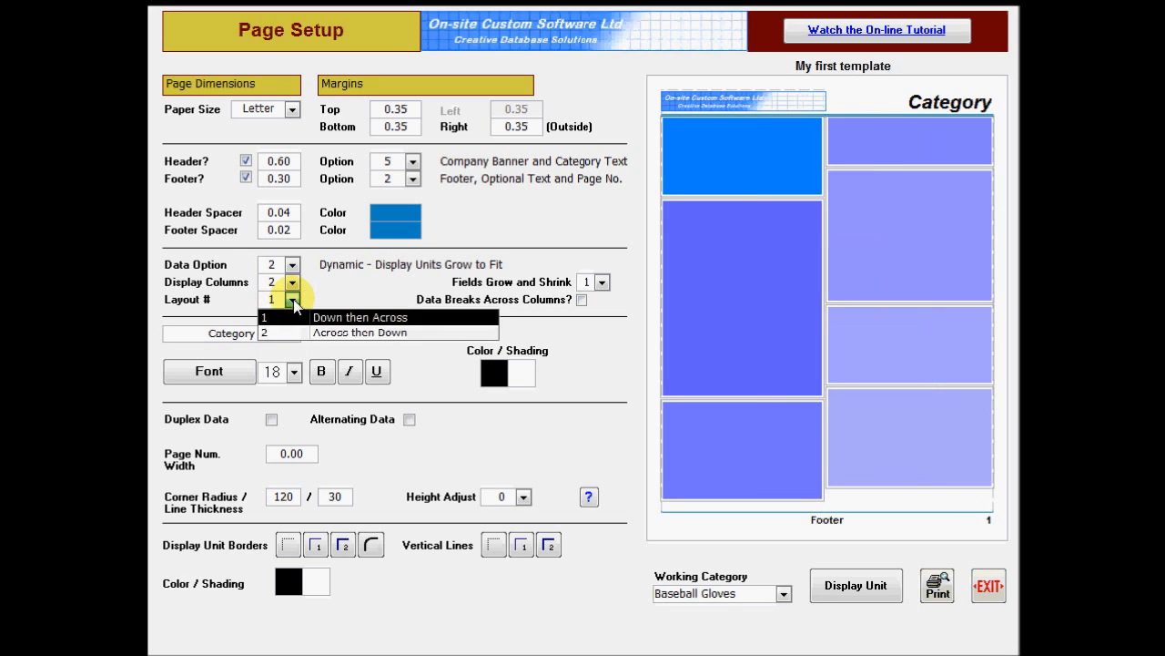
left_click(273, 298)
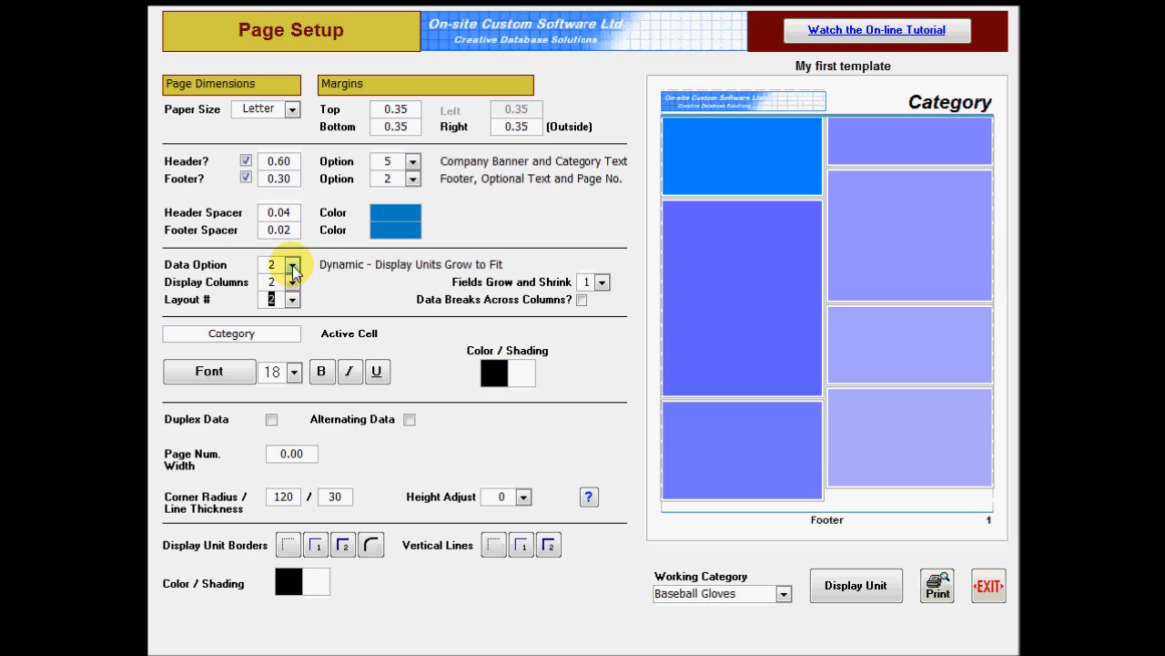
Step: Choose the larger-first-unit feature option with the 4 x 1 + 1 pattern
left_click(292, 265)
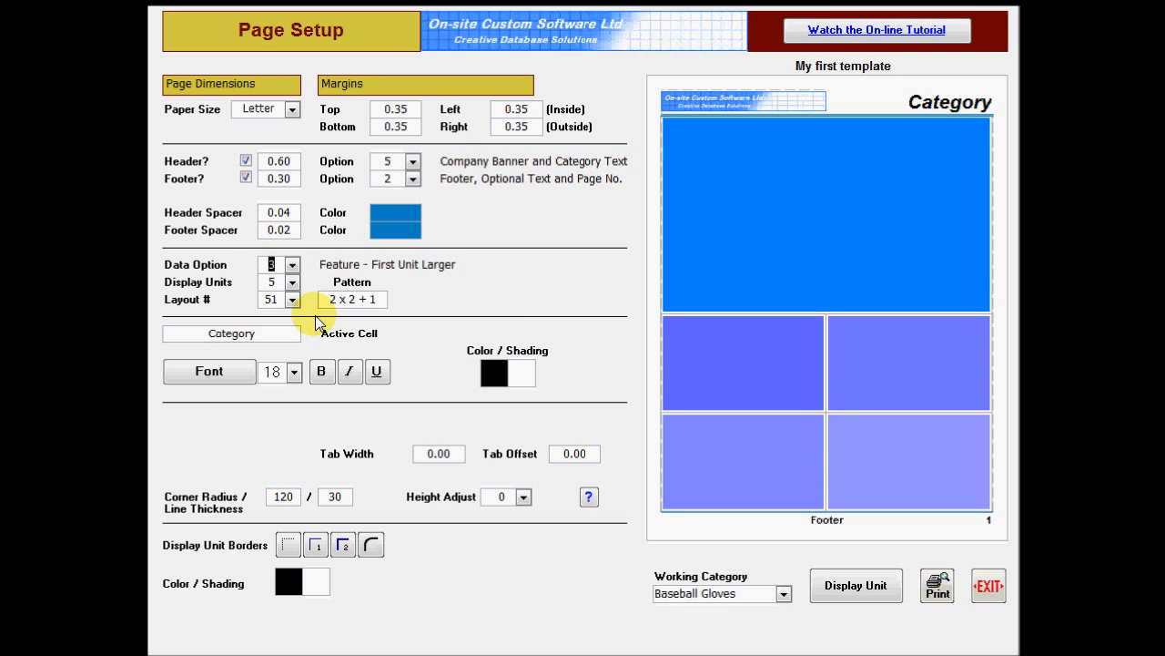
left_click(292, 298)
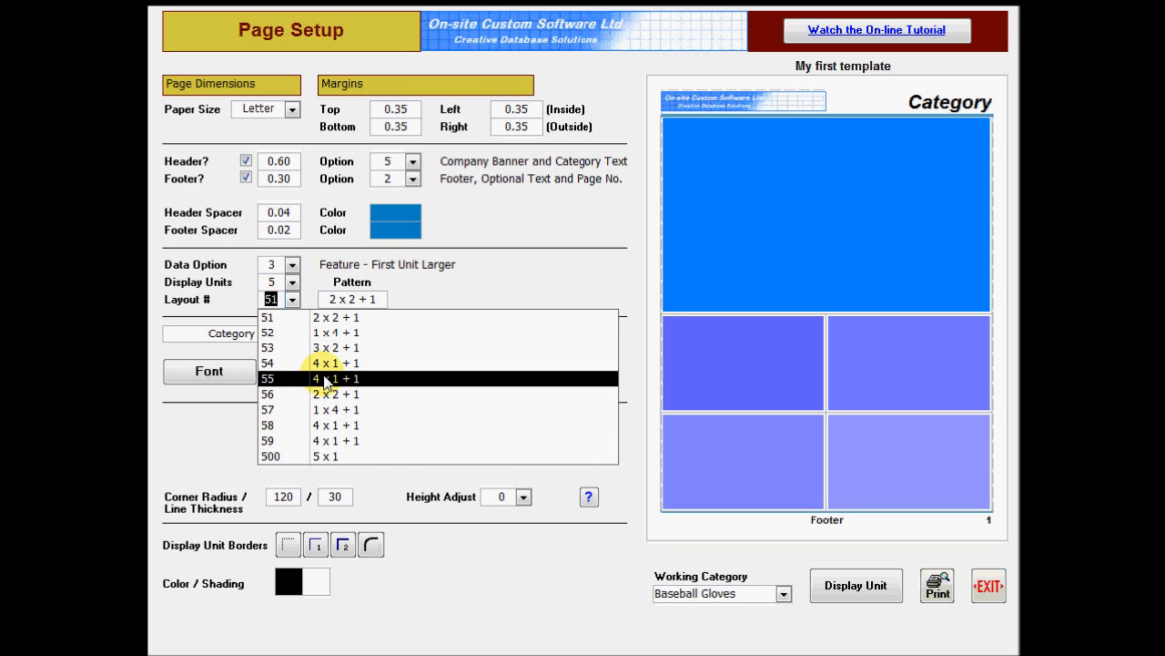
left_click(323, 378)
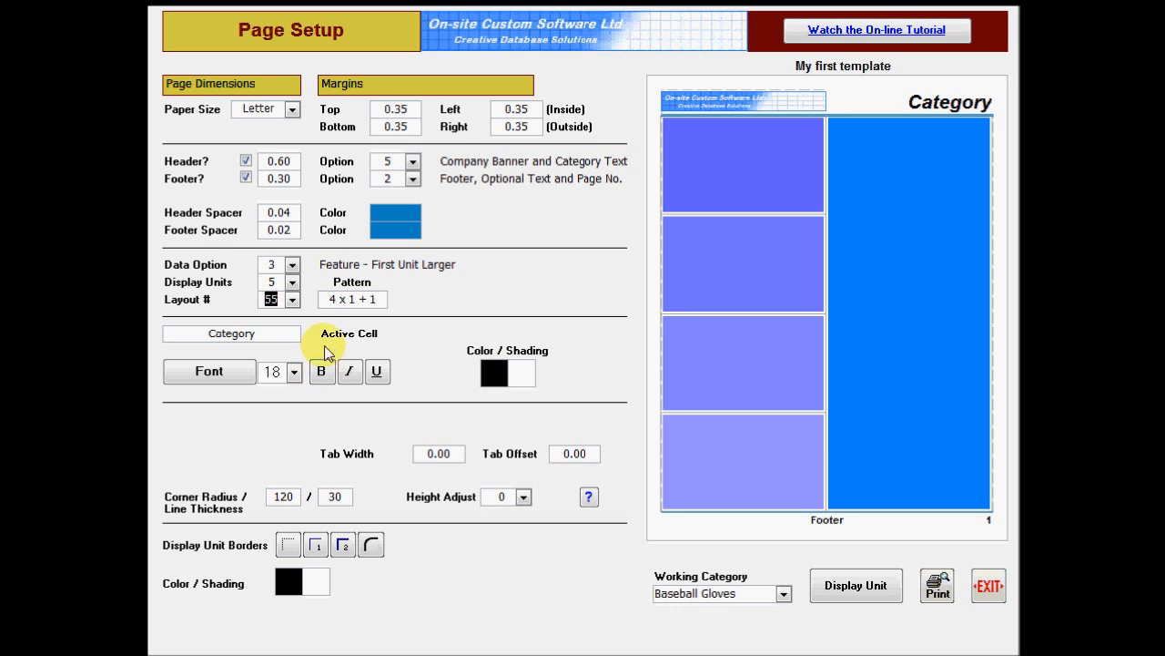
left_click(292, 264)
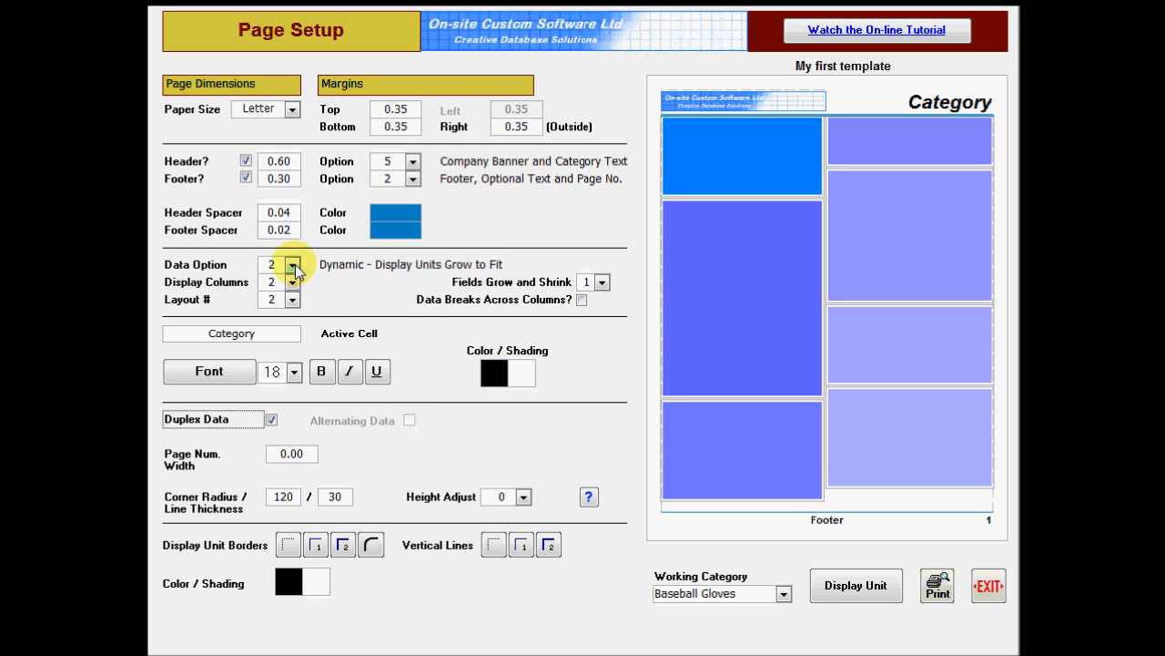
Step: Switch to a static grid with thick rounded unit borders and preview the printed page
left_click(293, 264)
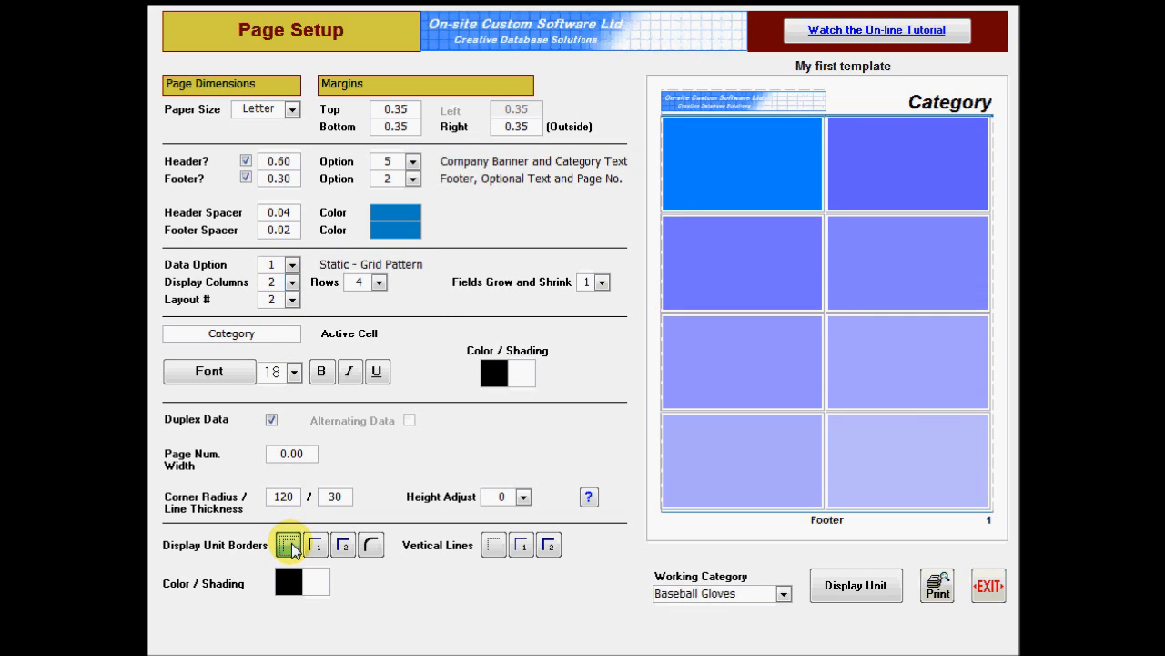
left_click(316, 543)
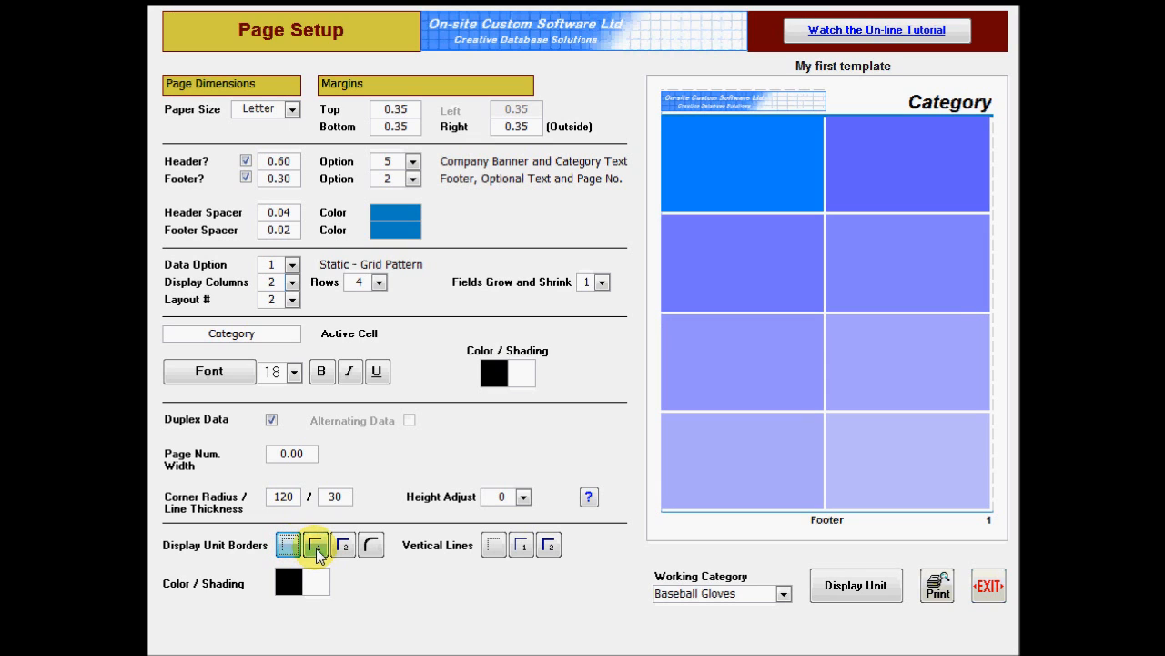
left_click(343, 544)
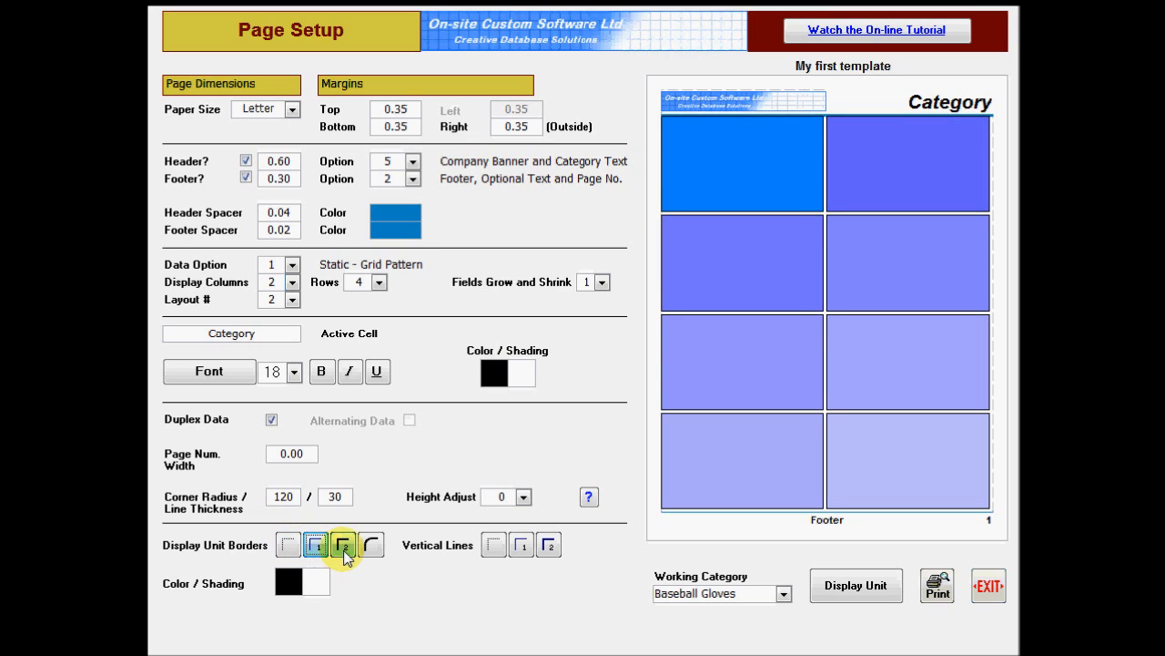
left_click(344, 544)
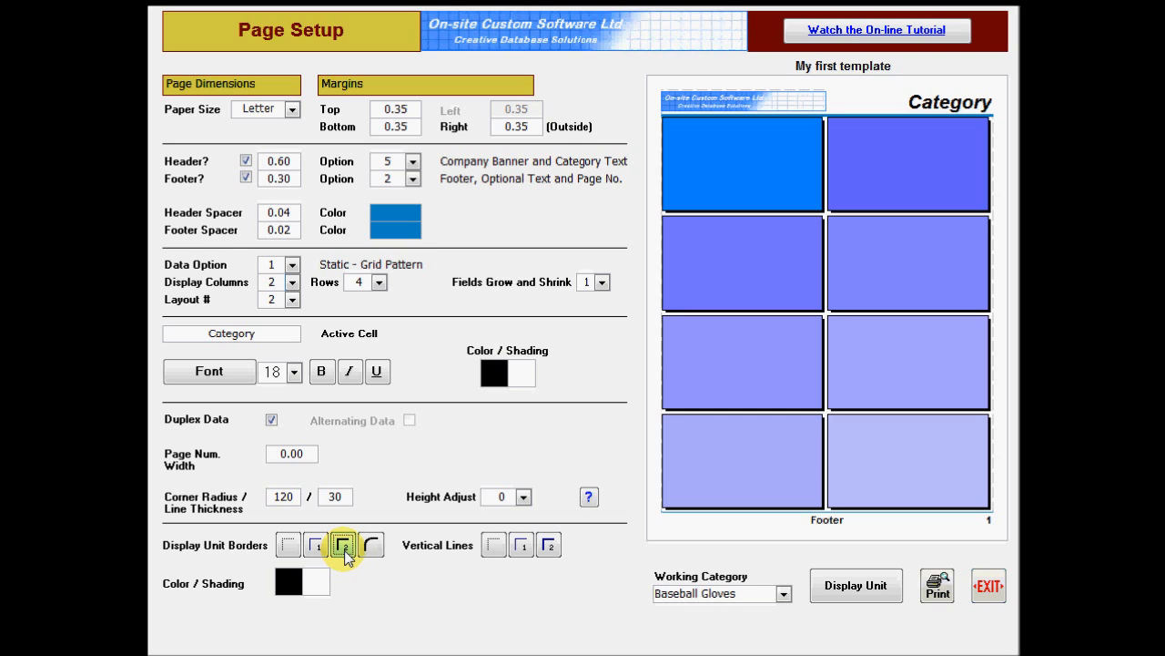
left_click(372, 544)
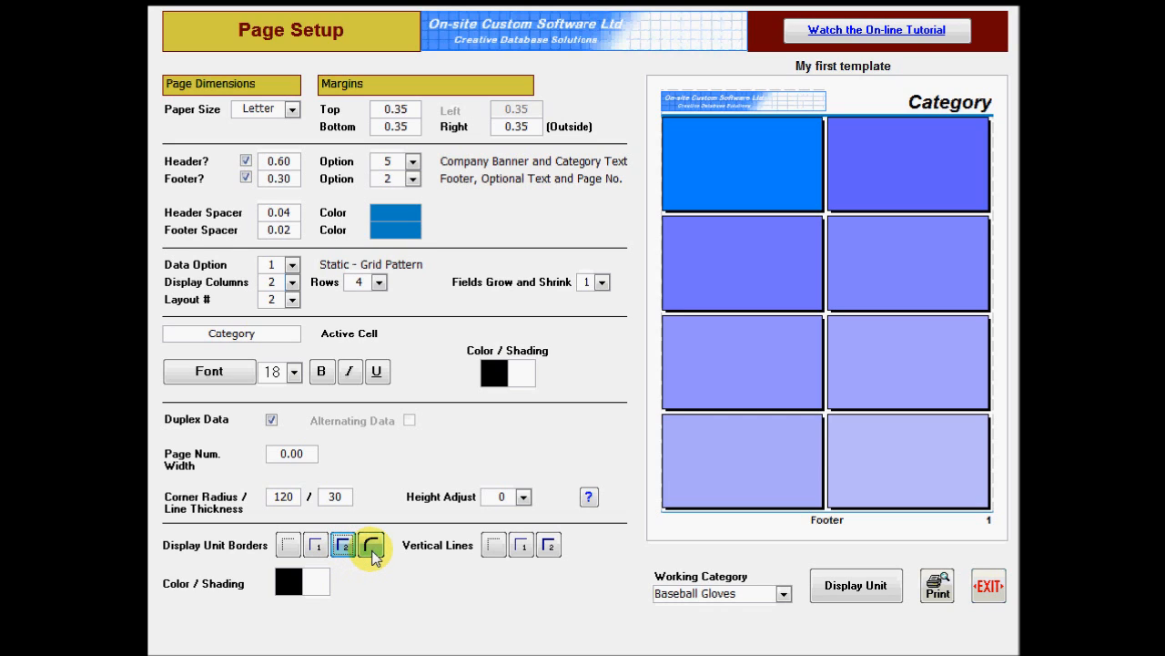
left_click(370, 543)
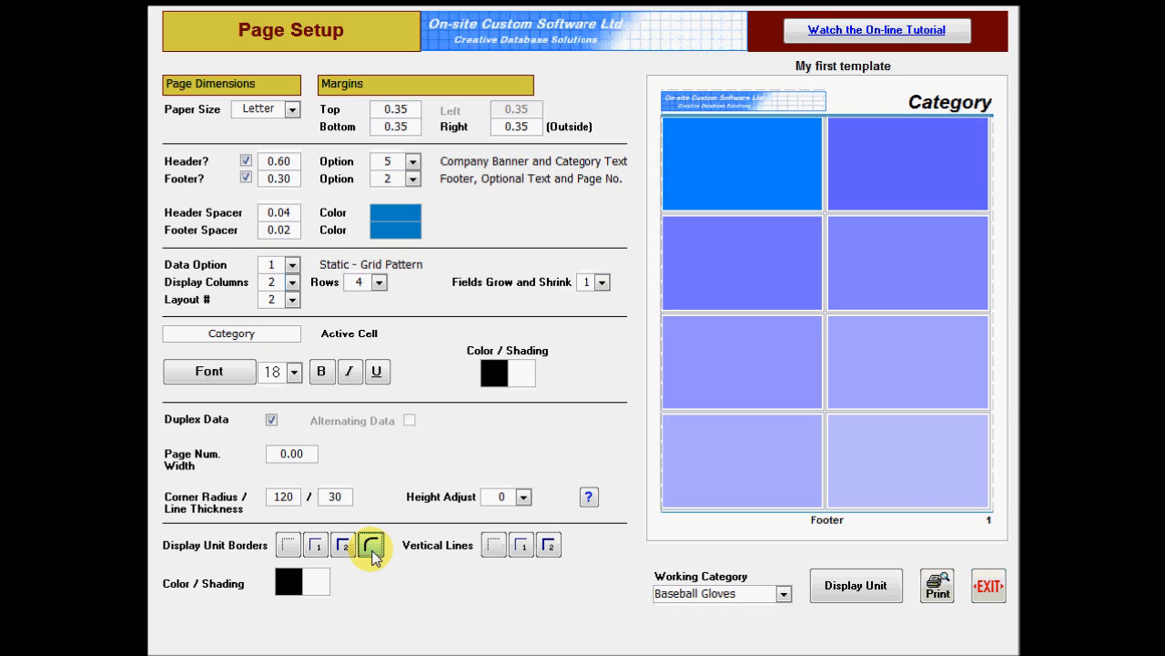
left_click(372, 544)
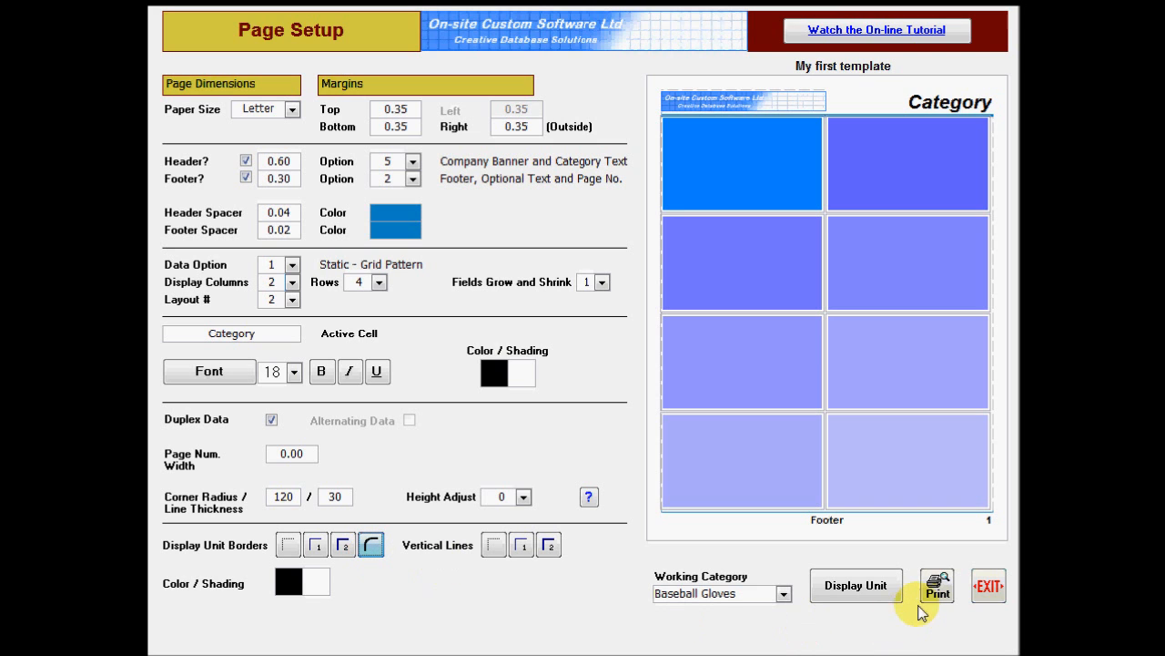
left_click(937, 585)
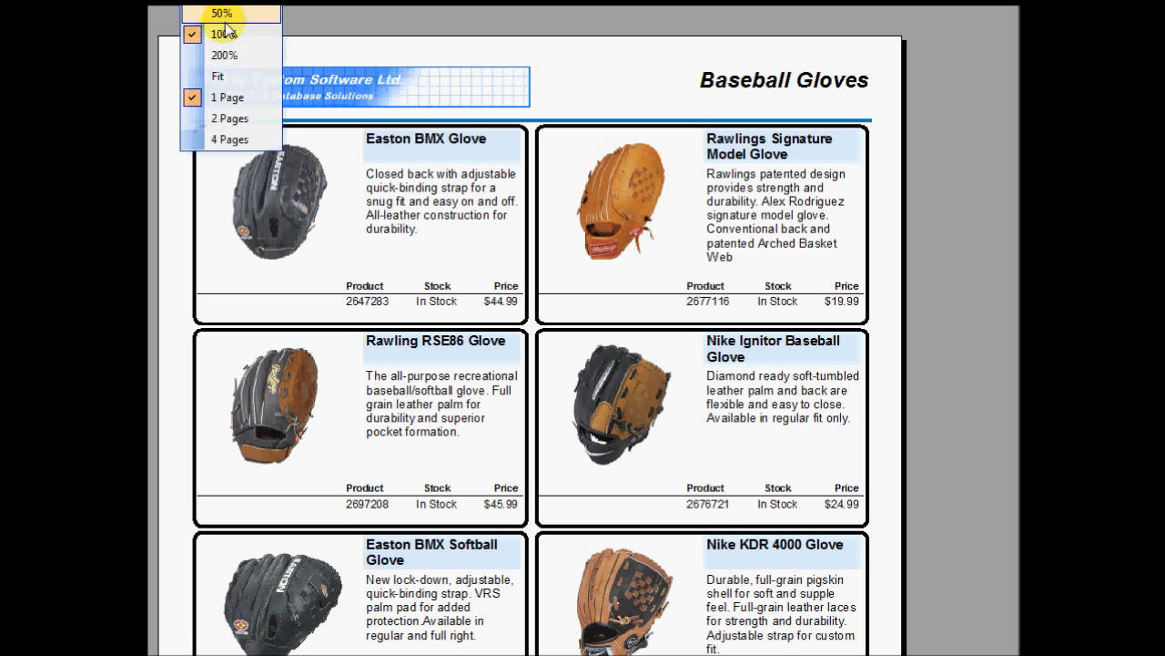
left_click(224, 55)
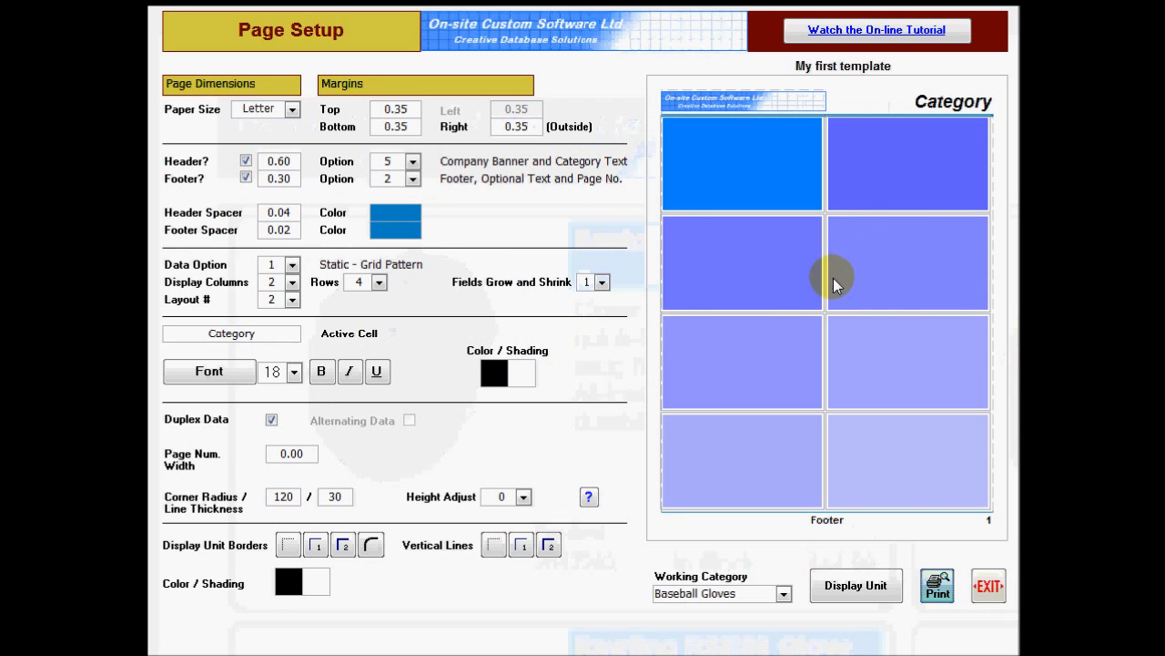
Step: Set the unit border corner radius to 0
left_click(334, 496)
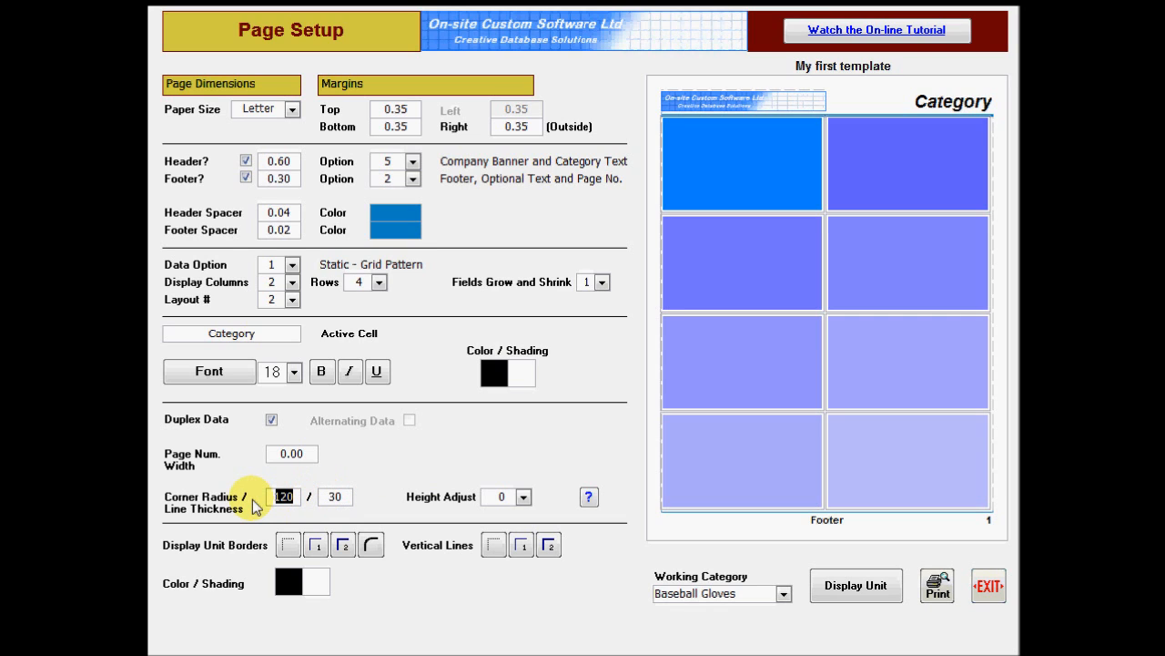
type("0")
left_click(291, 454)
type("4")
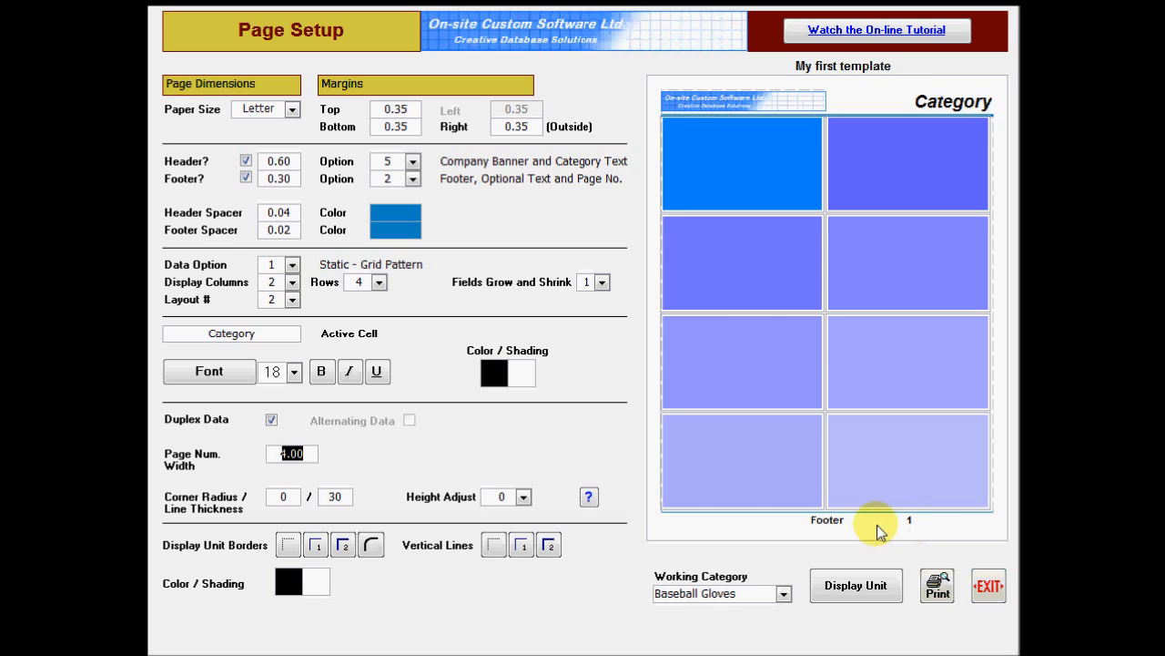
Step: Confirm page number width 4.00 and set height adjust to 1
left_click(523, 496)
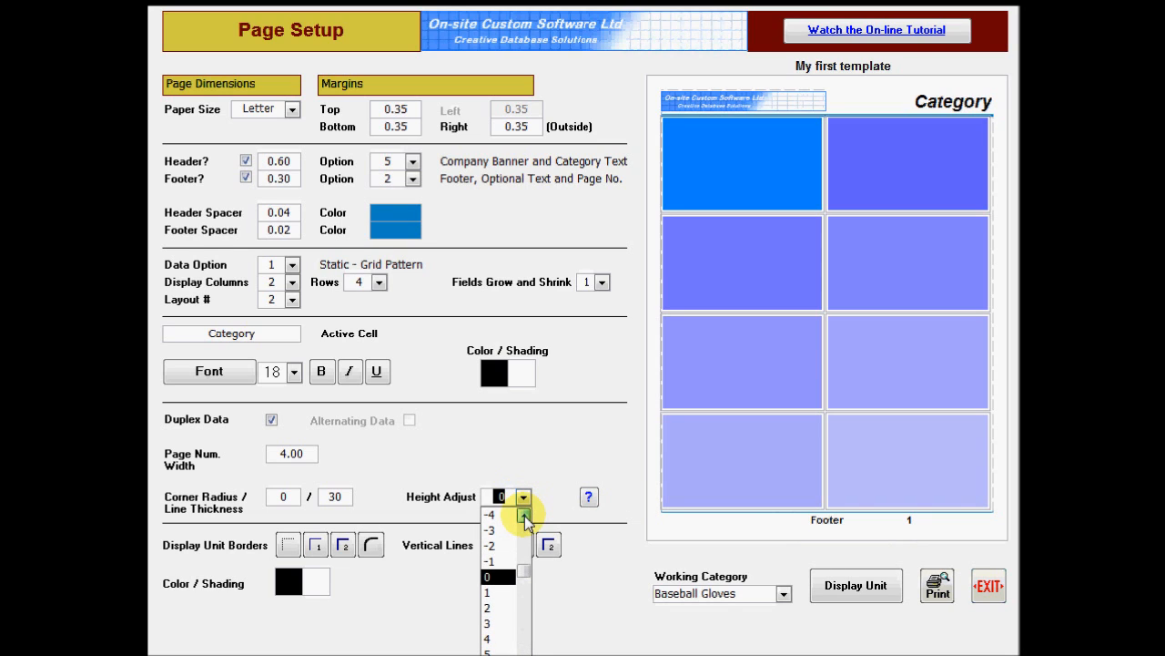
left_click(523, 516)
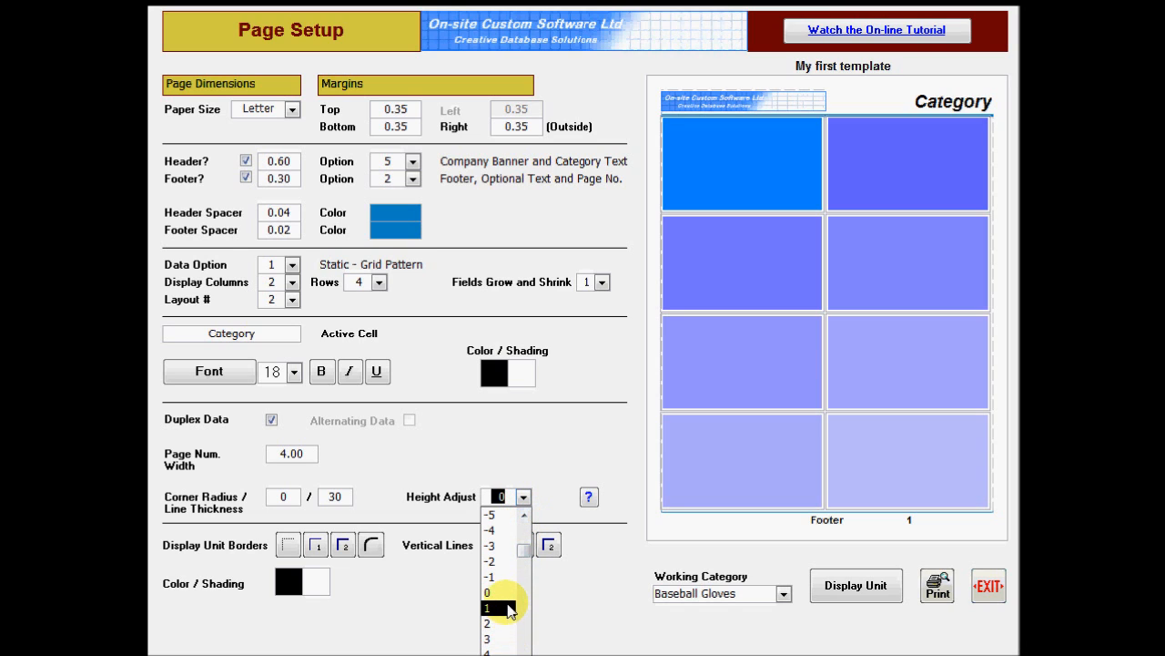
left_click(487, 607)
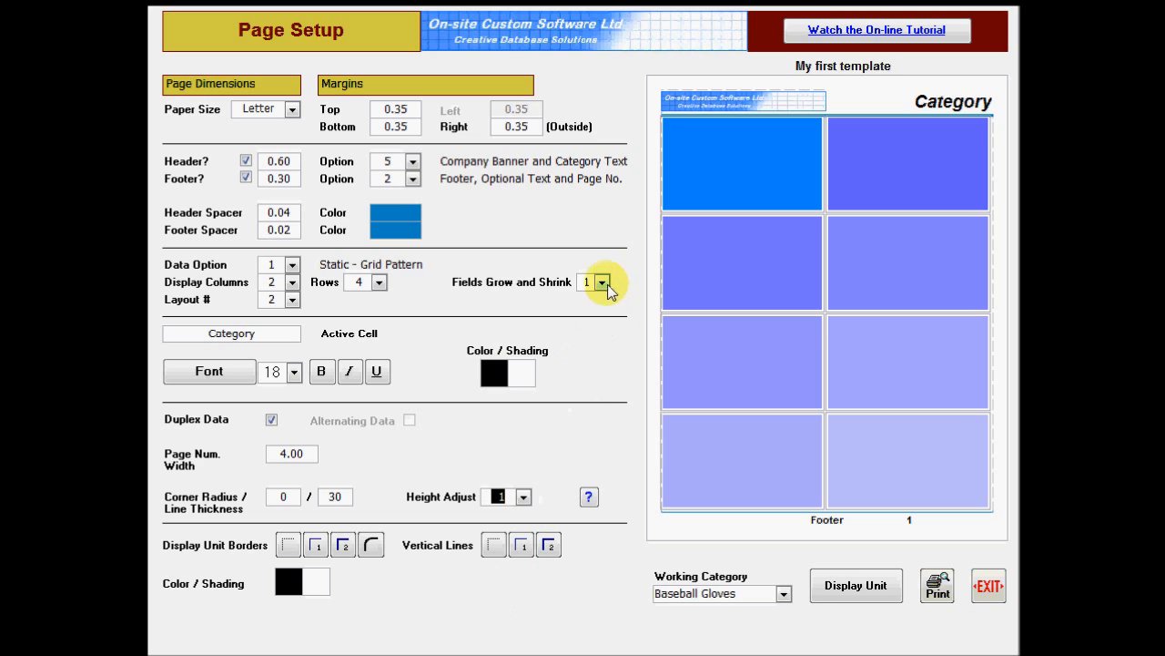
left_click(602, 281)
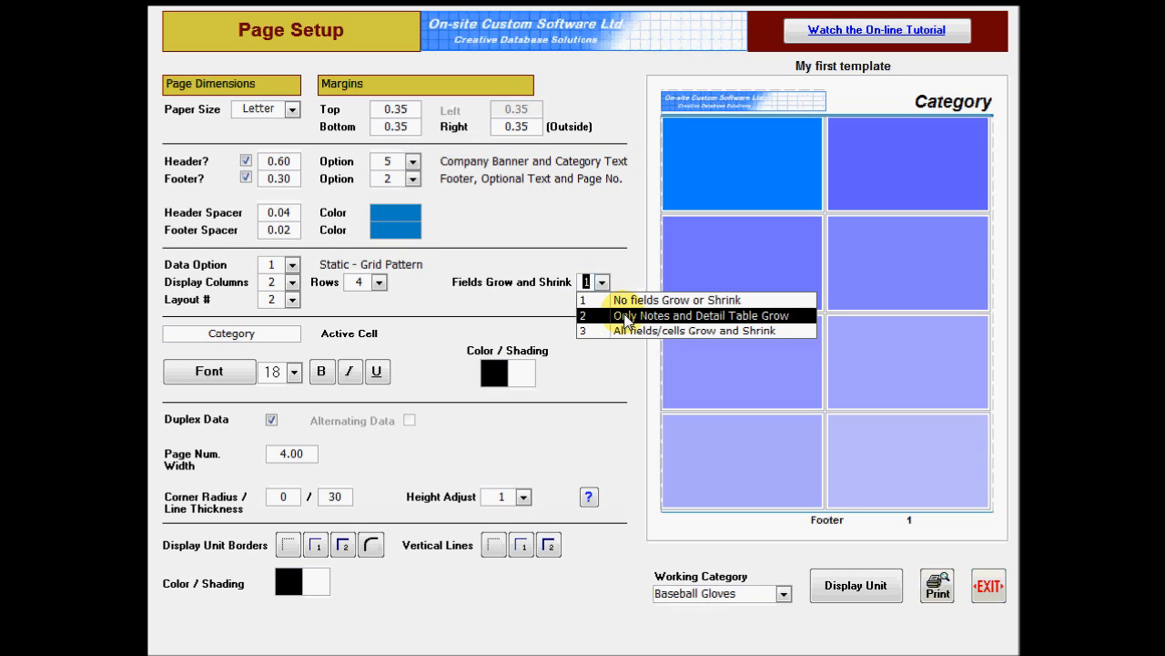
left_click(784, 593)
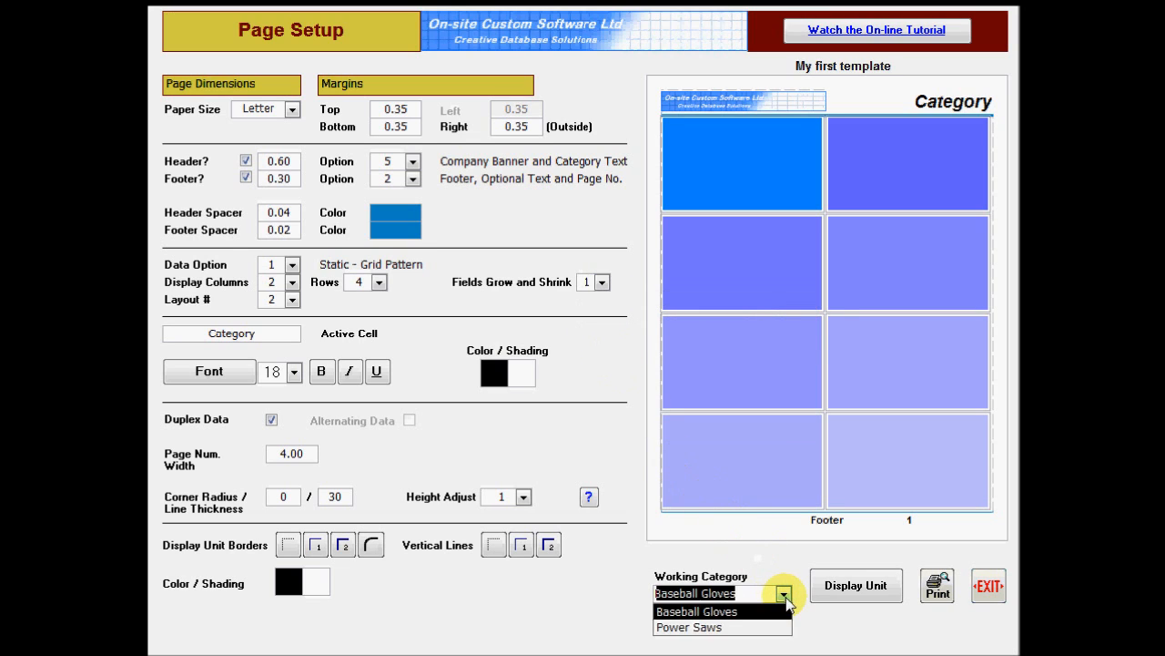
mouse_move(771, 623)
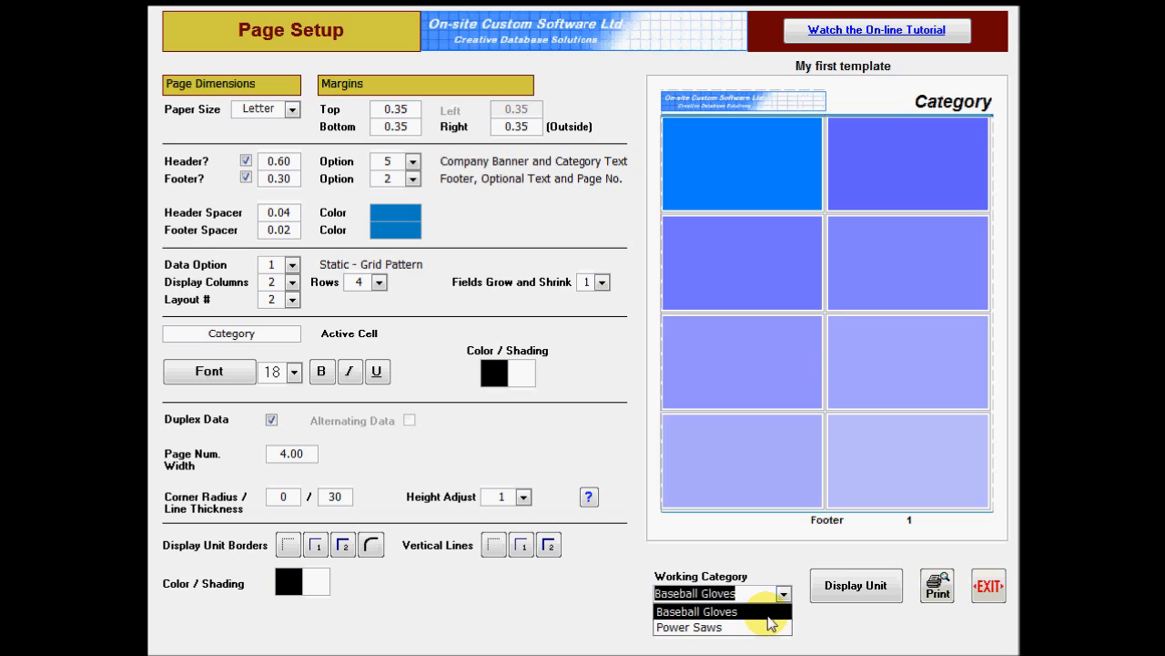
left_click(695, 611)
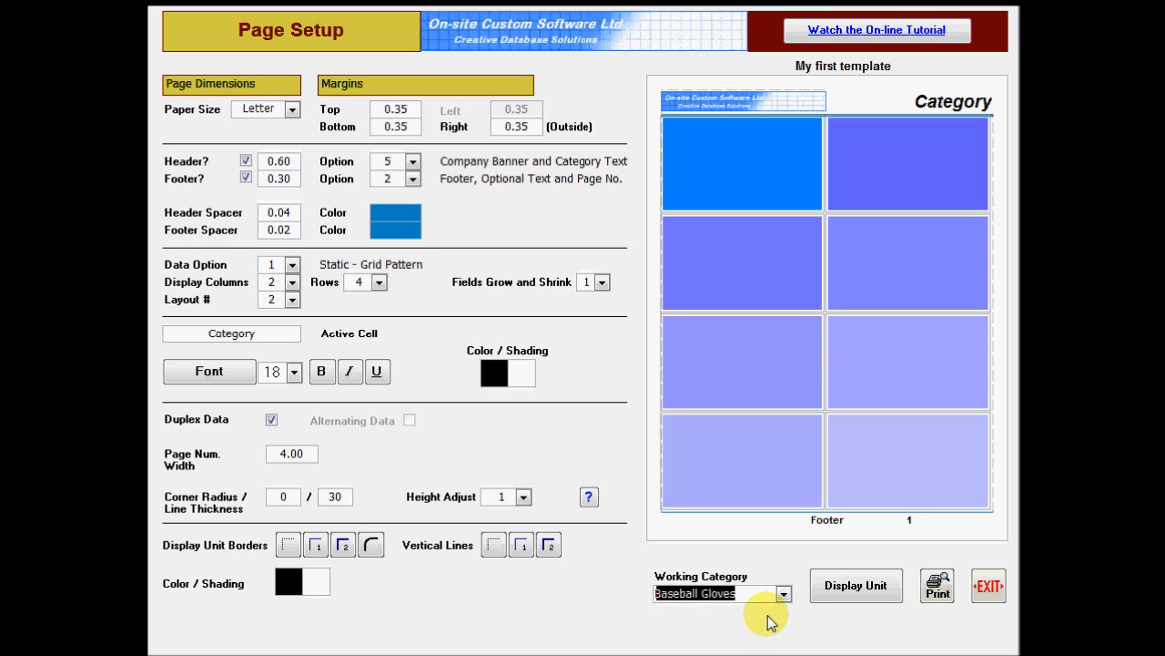
mouse_move(769, 619)
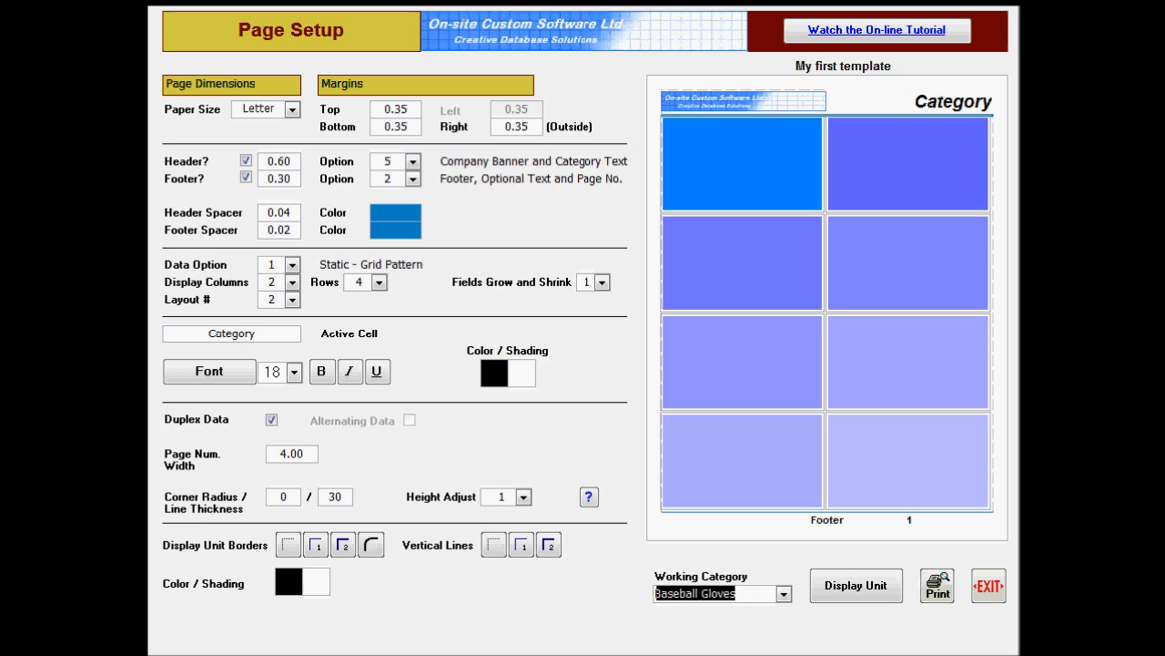